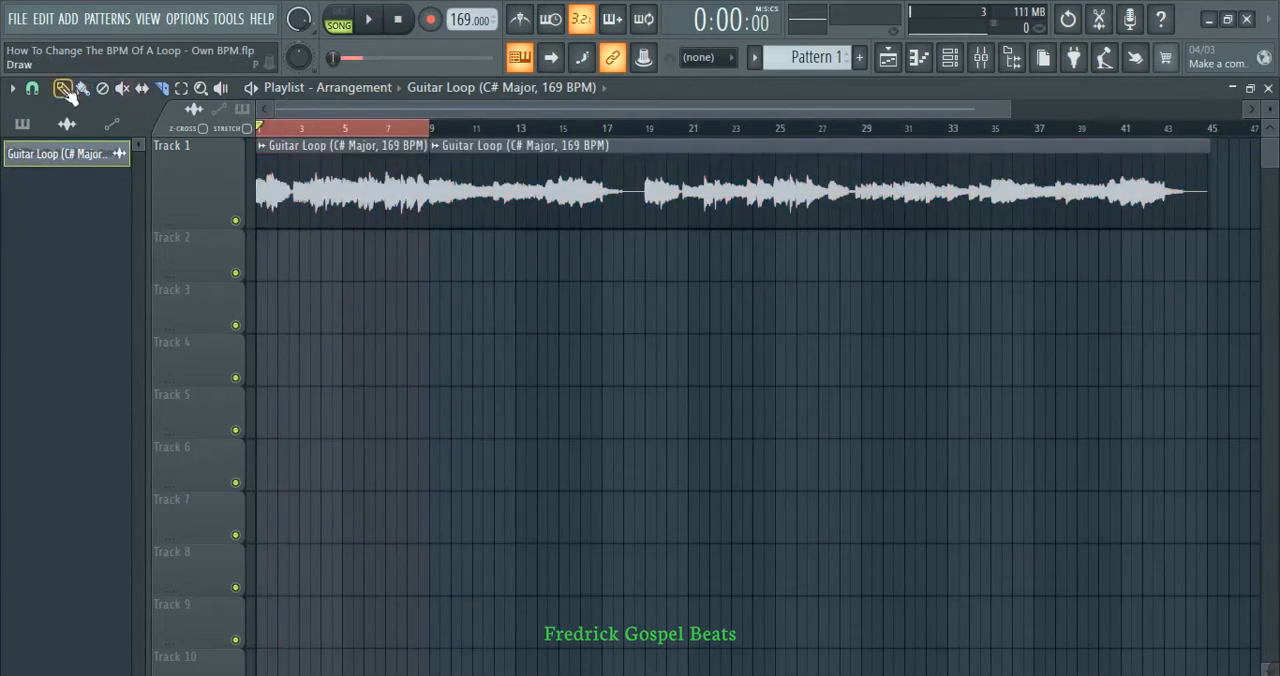
# - Set the Guitar Loop's time-stretching mode from Resample to Stretch in the channel settings
pyautogui.click(518, 20)
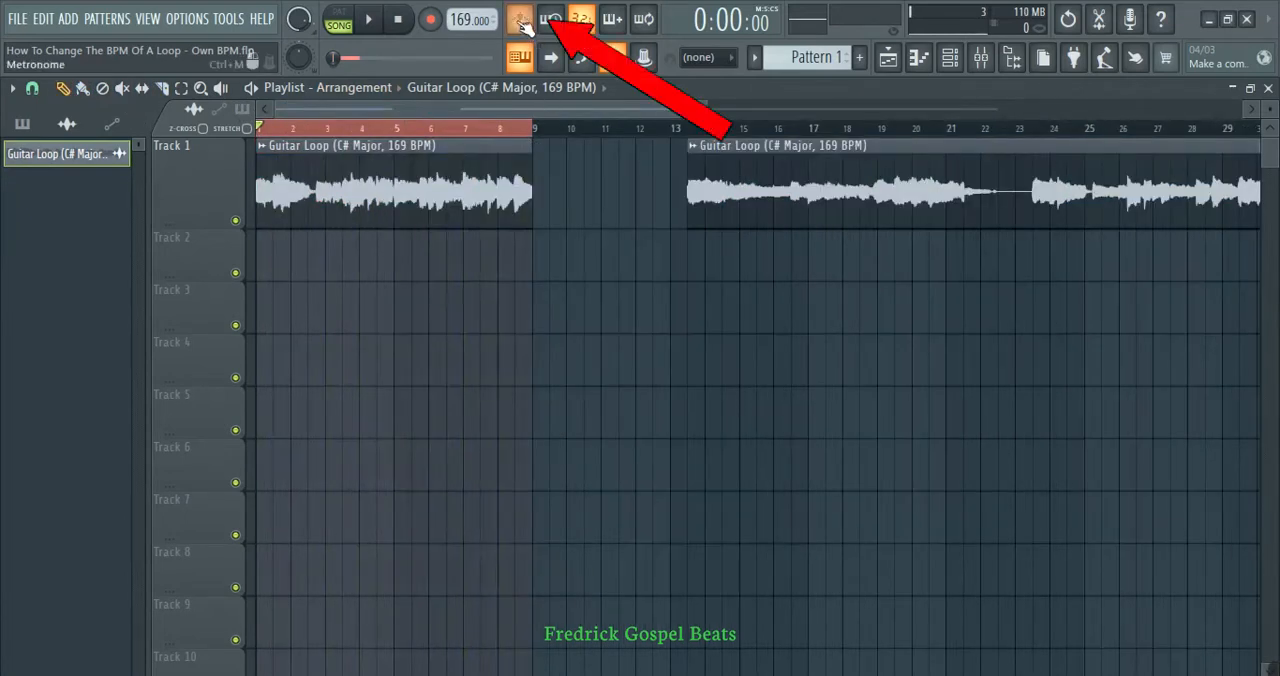
pyautogui.click(520, 20)
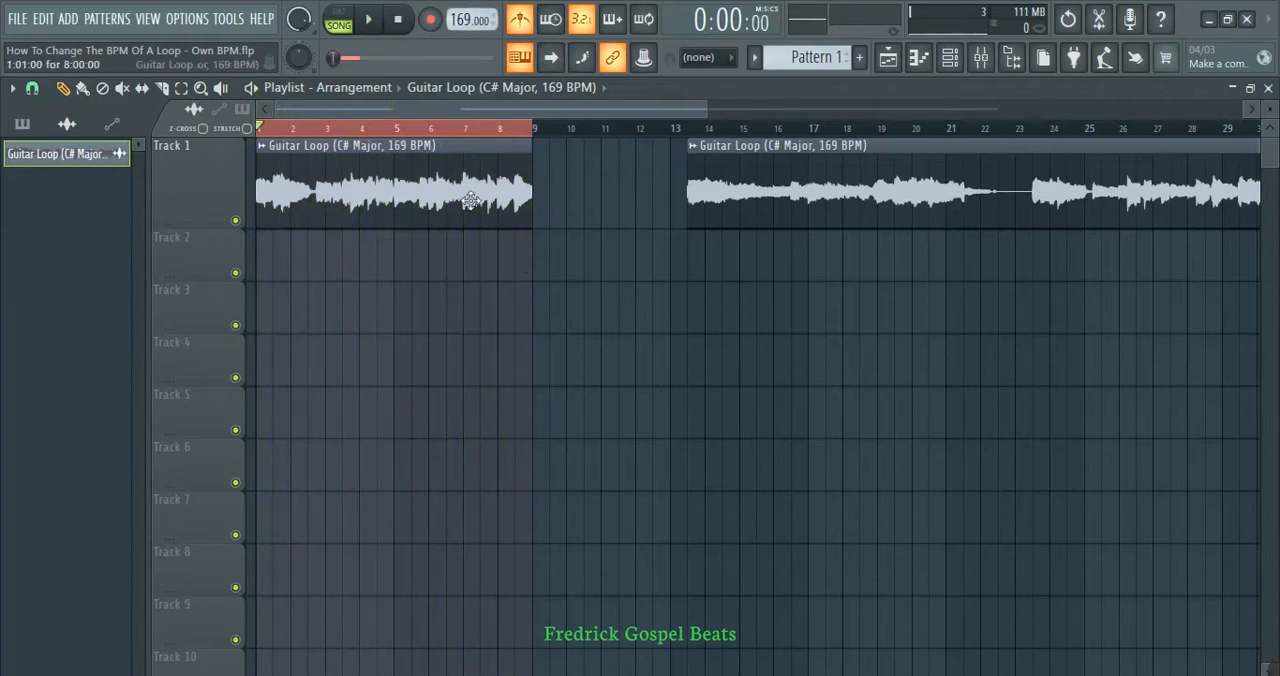
pyautogui.moveTo(468, 196)
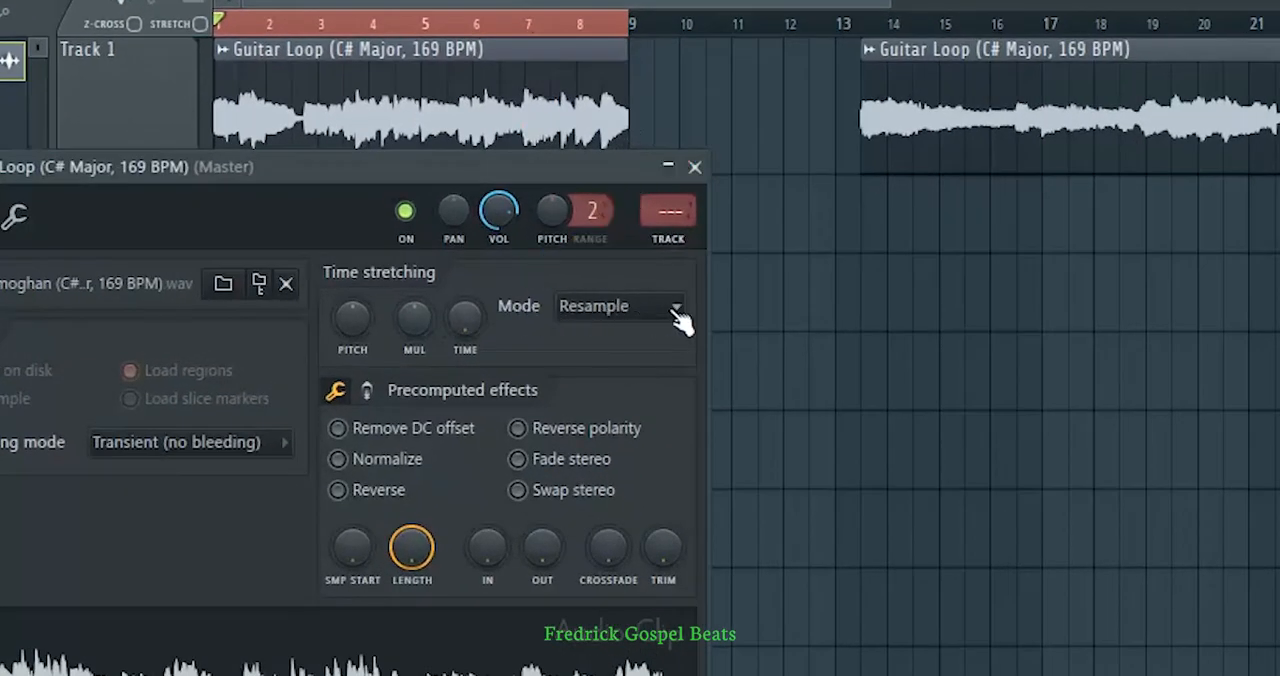
pyautogui.click(620, 306)
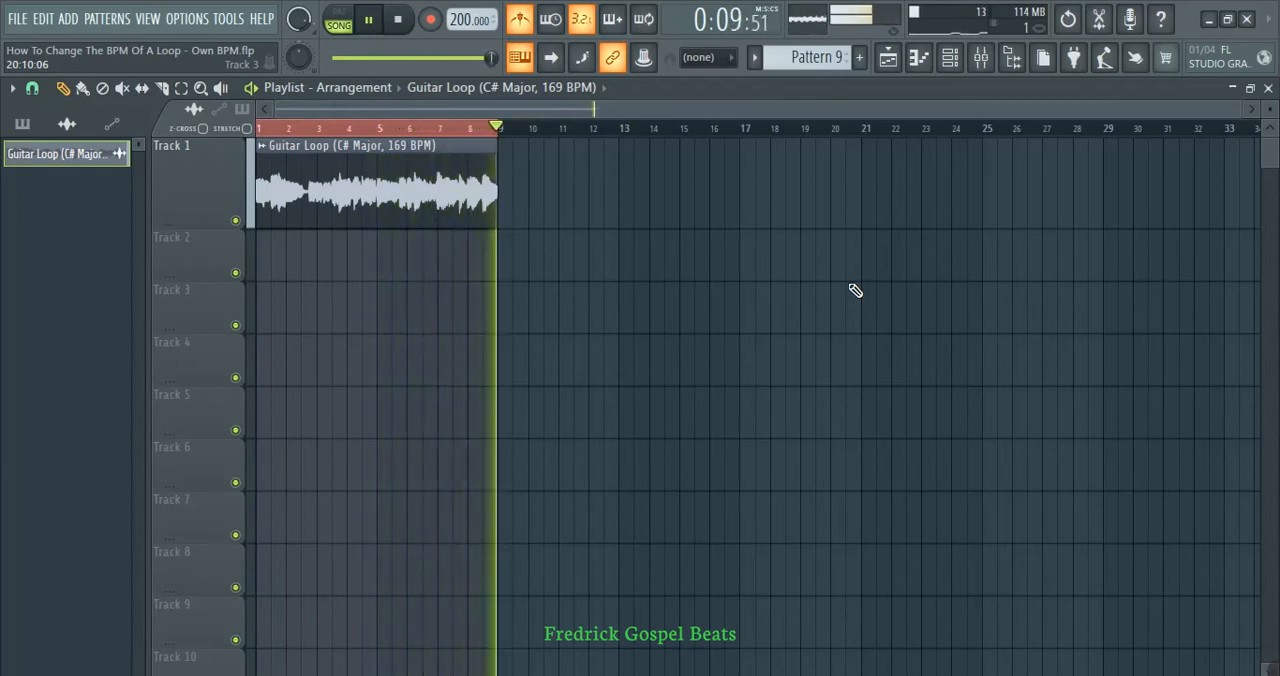
# - Raise the project tempo toward 268 BPM while the guitar clip stays eight bars long
pyautogui.click(398, 20)
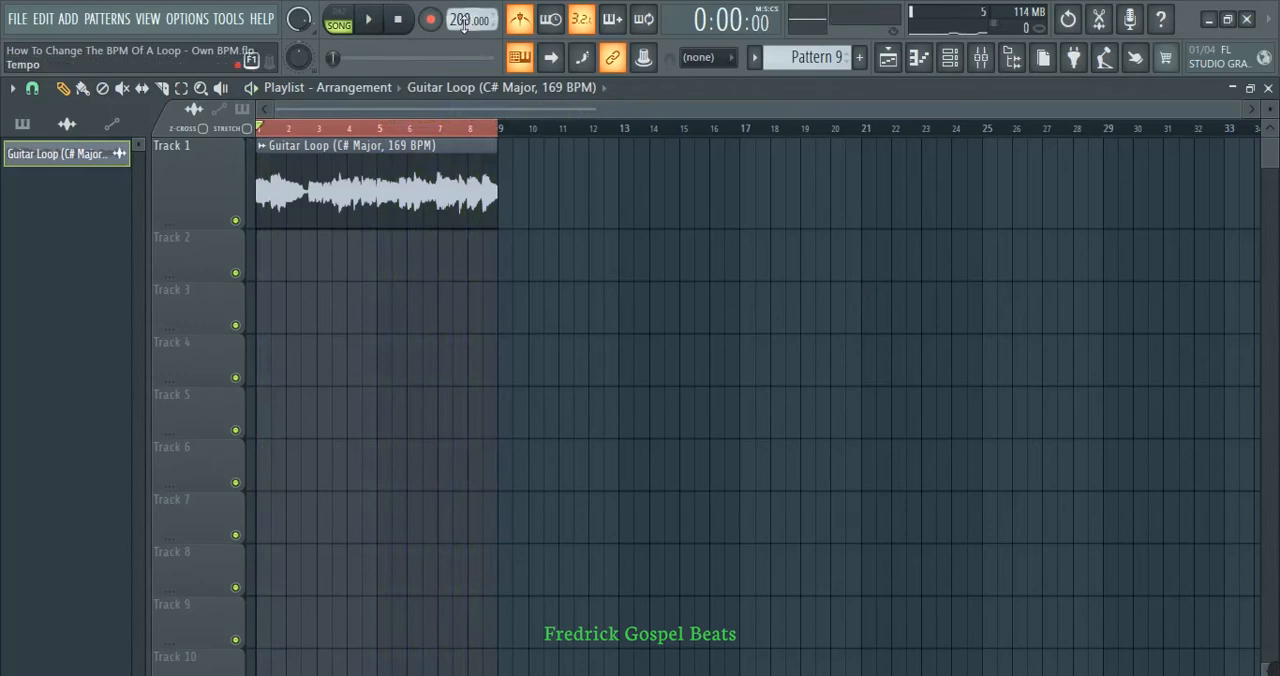